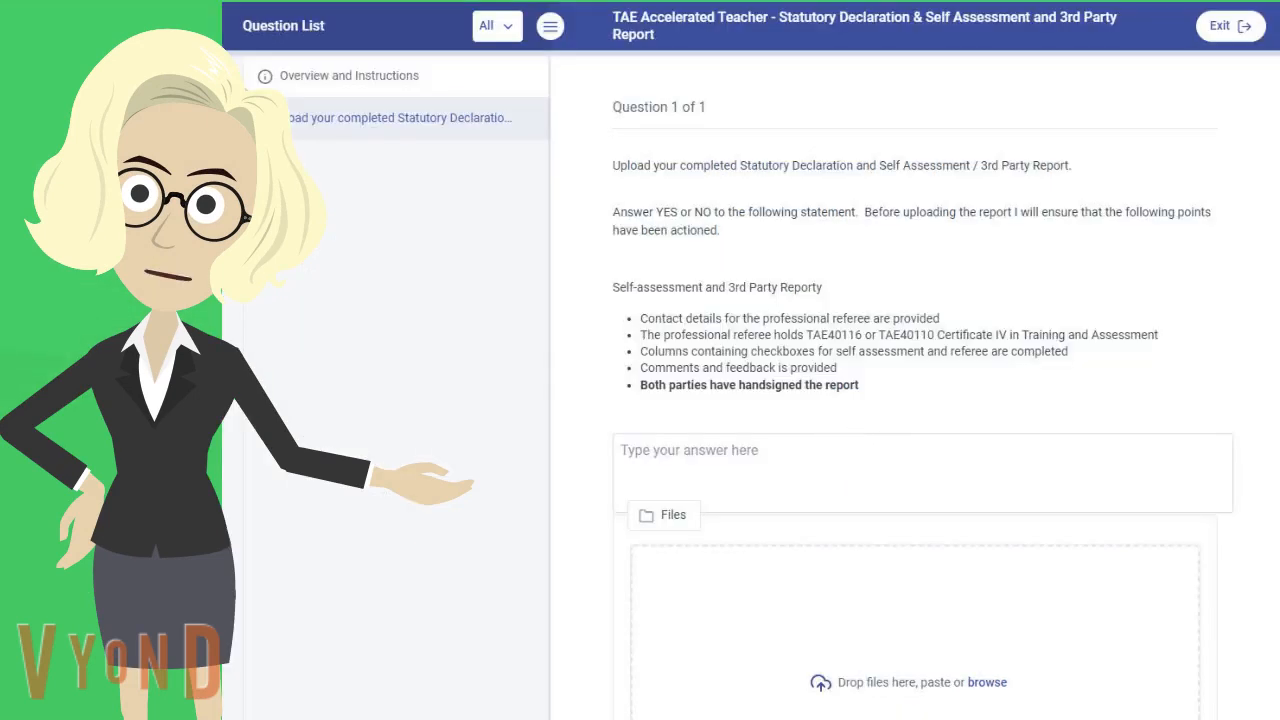
Choose StatDec.docx from Downloads as the question's first file to upload
scroll(down, 3)
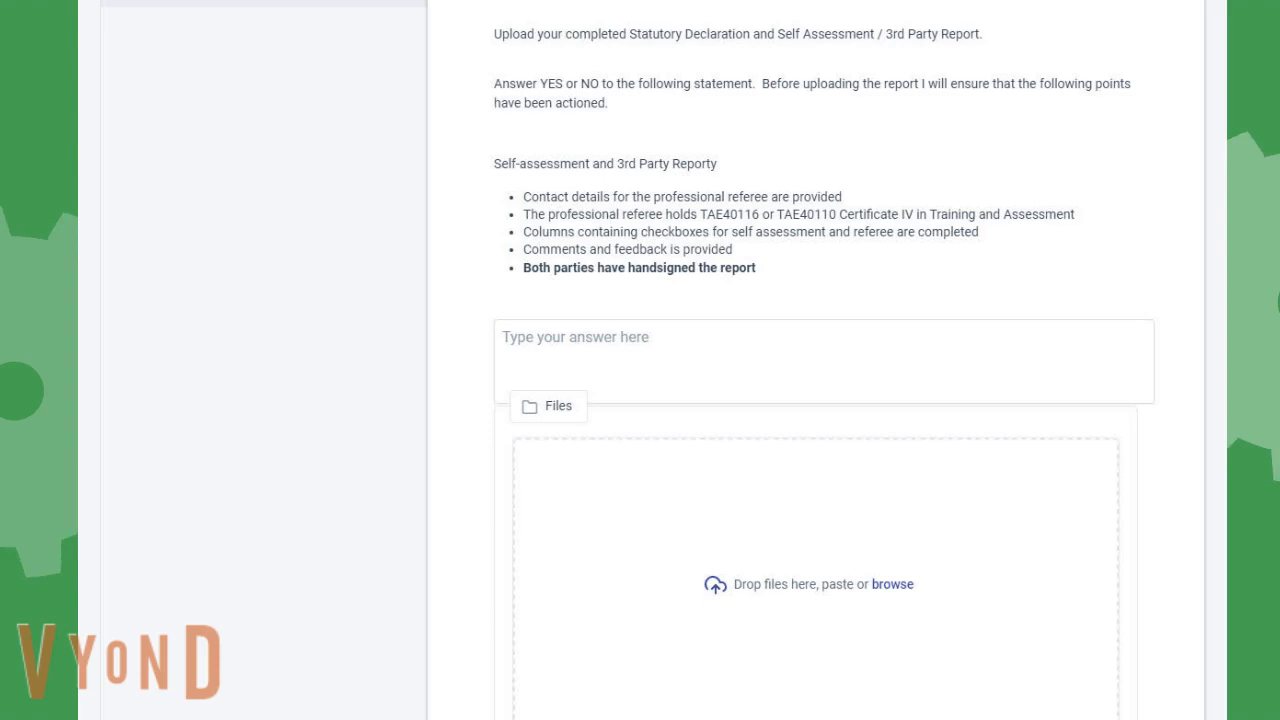
click(891, 584)
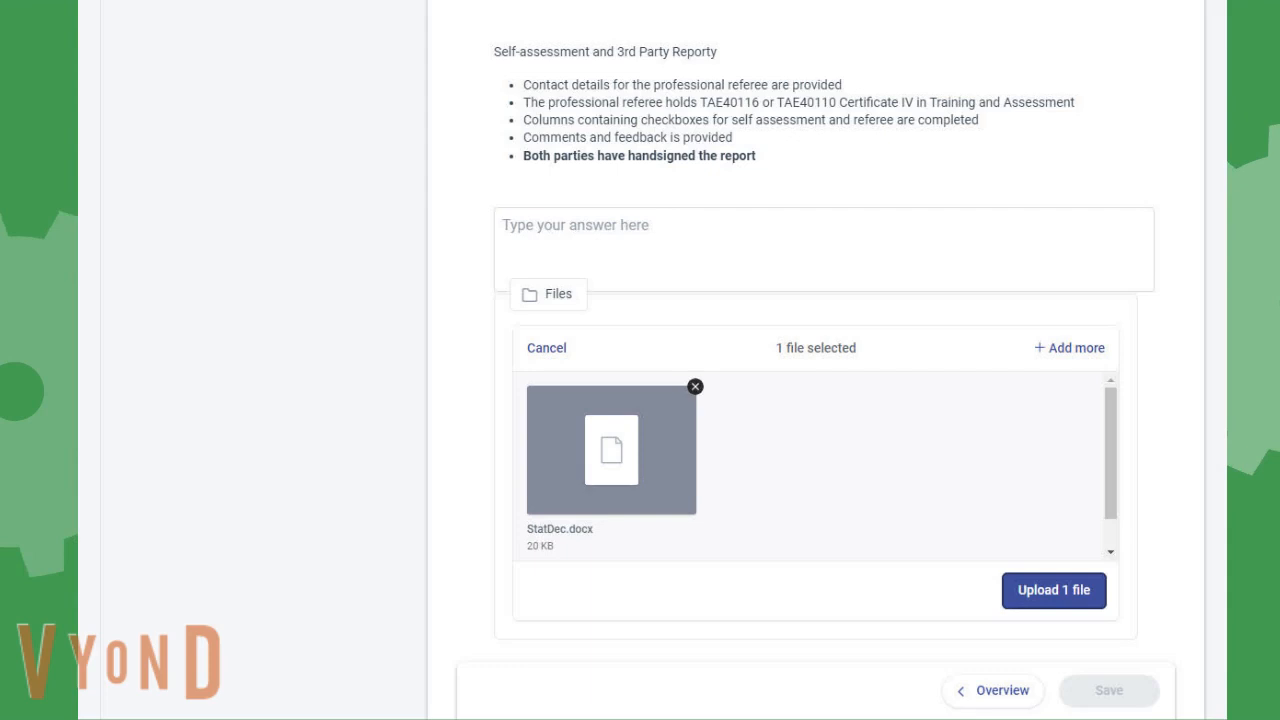
mouse_move(1069, 347)
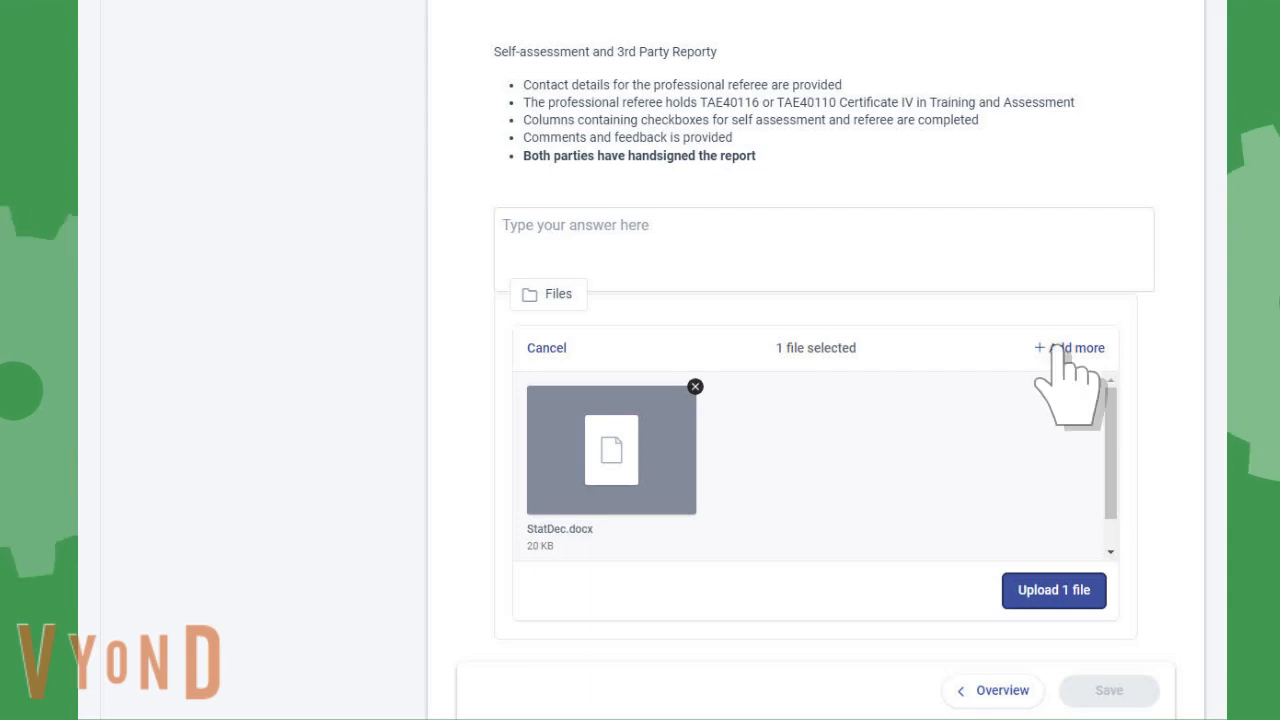
Add StatDec2.docx to the selection and upload both StatDec files
click(1075, 348)
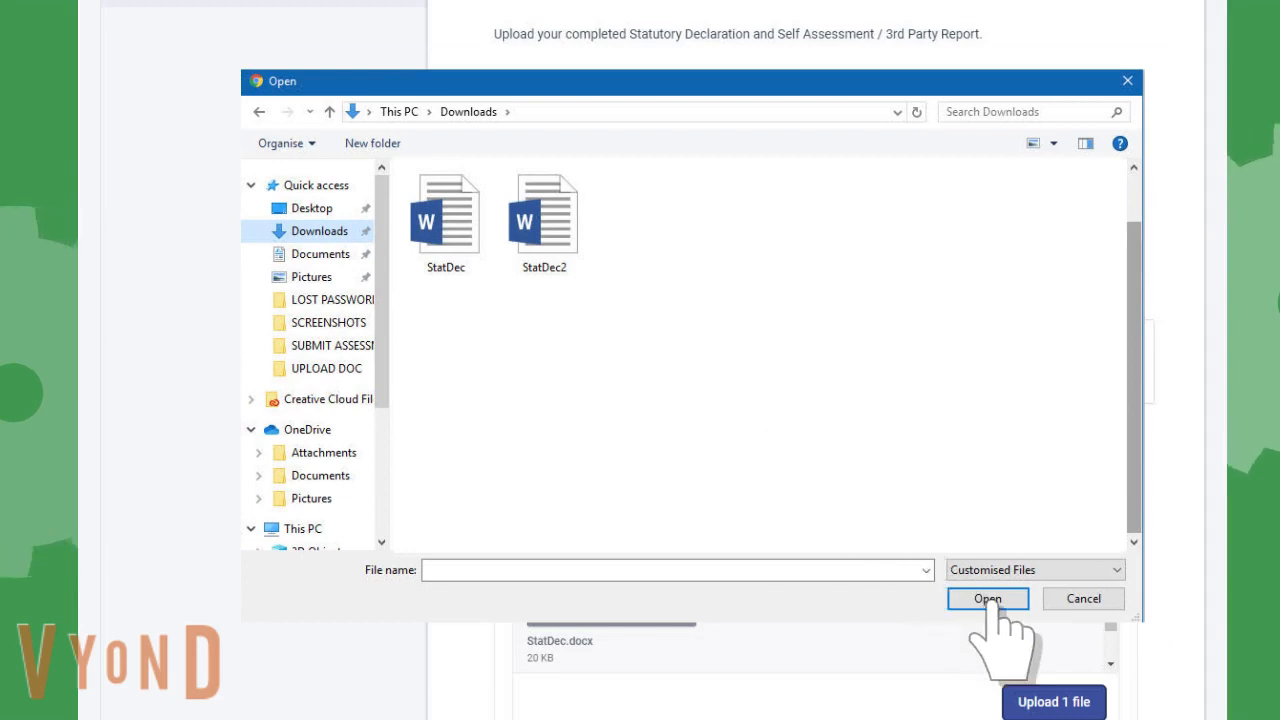
click(987, 598)
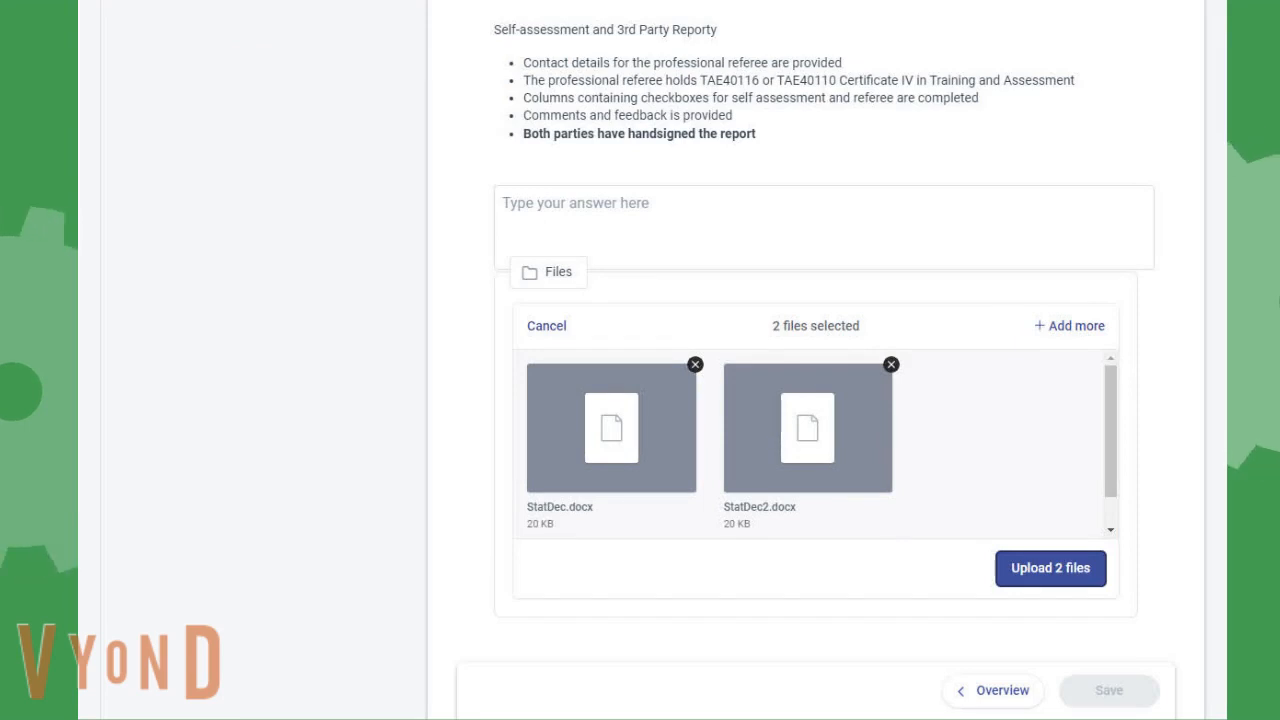
click(1049, 568)
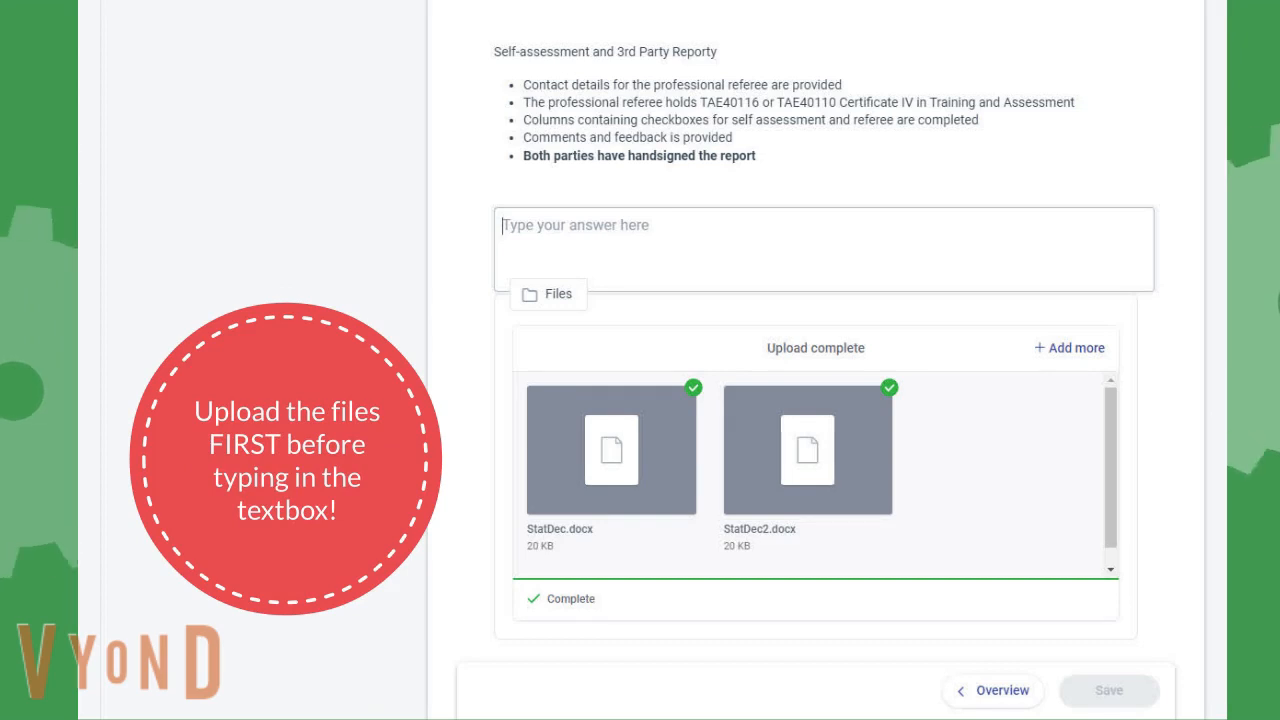
Enter YES as the answer and save it with the uploaded files
text(YES)
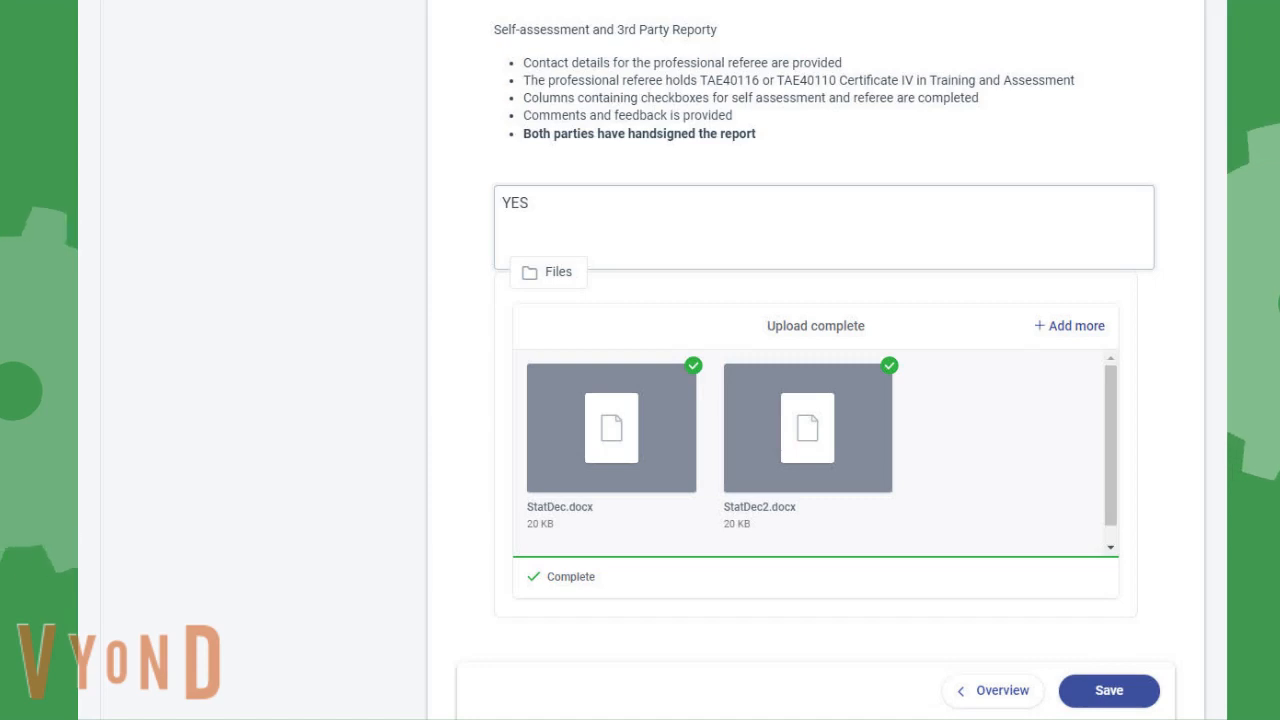
click(1108, 690)
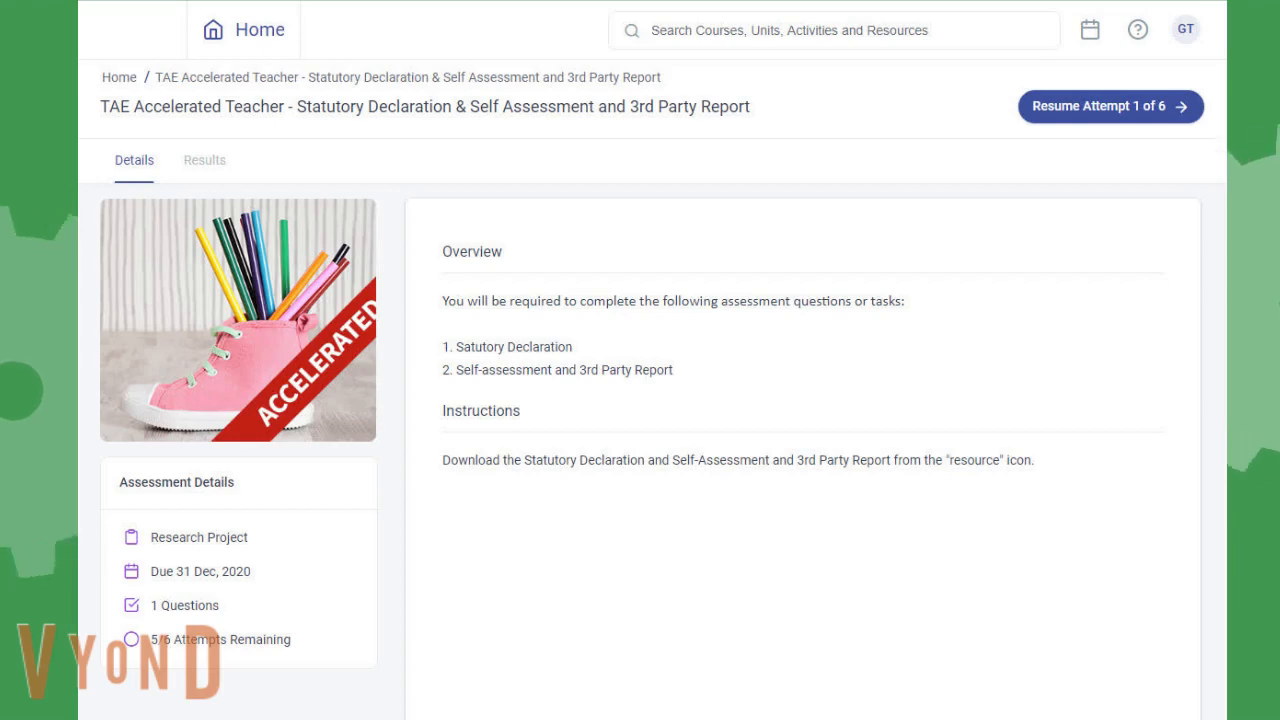
Return to the Classroom delivery Assessment tab and filter to Submitted assessments
click(1098, 106)
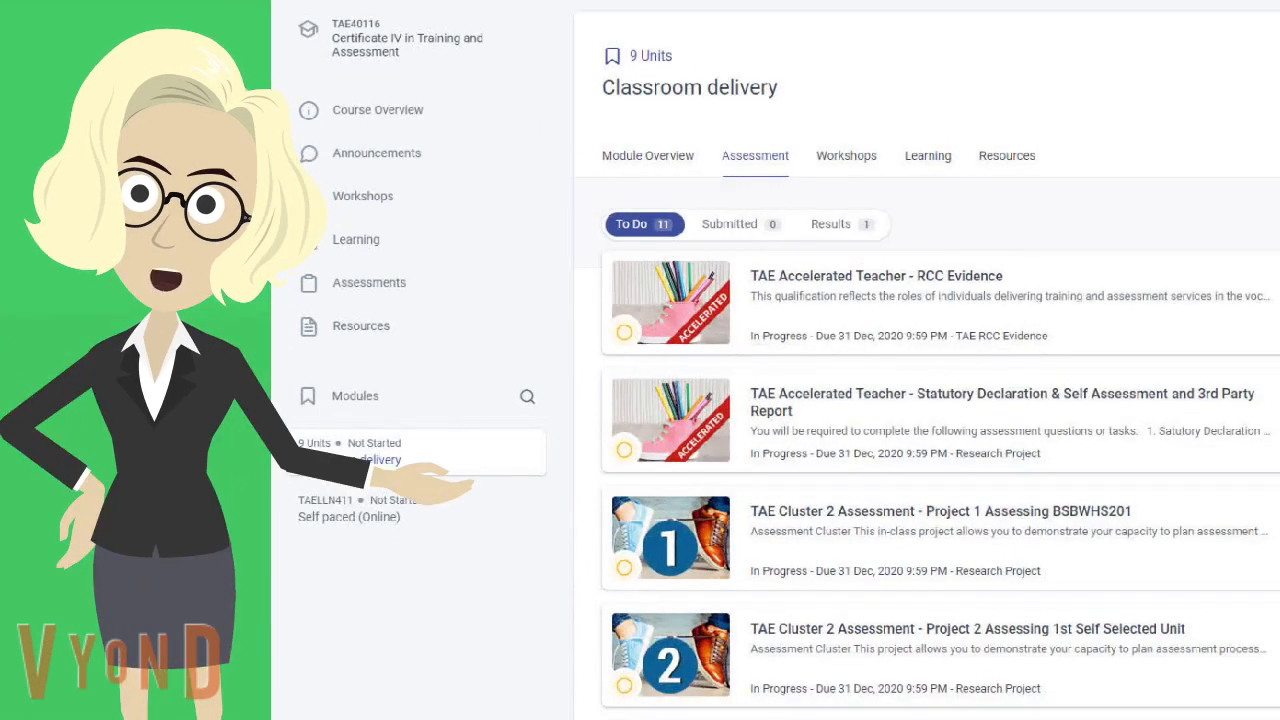
click(733, 227)
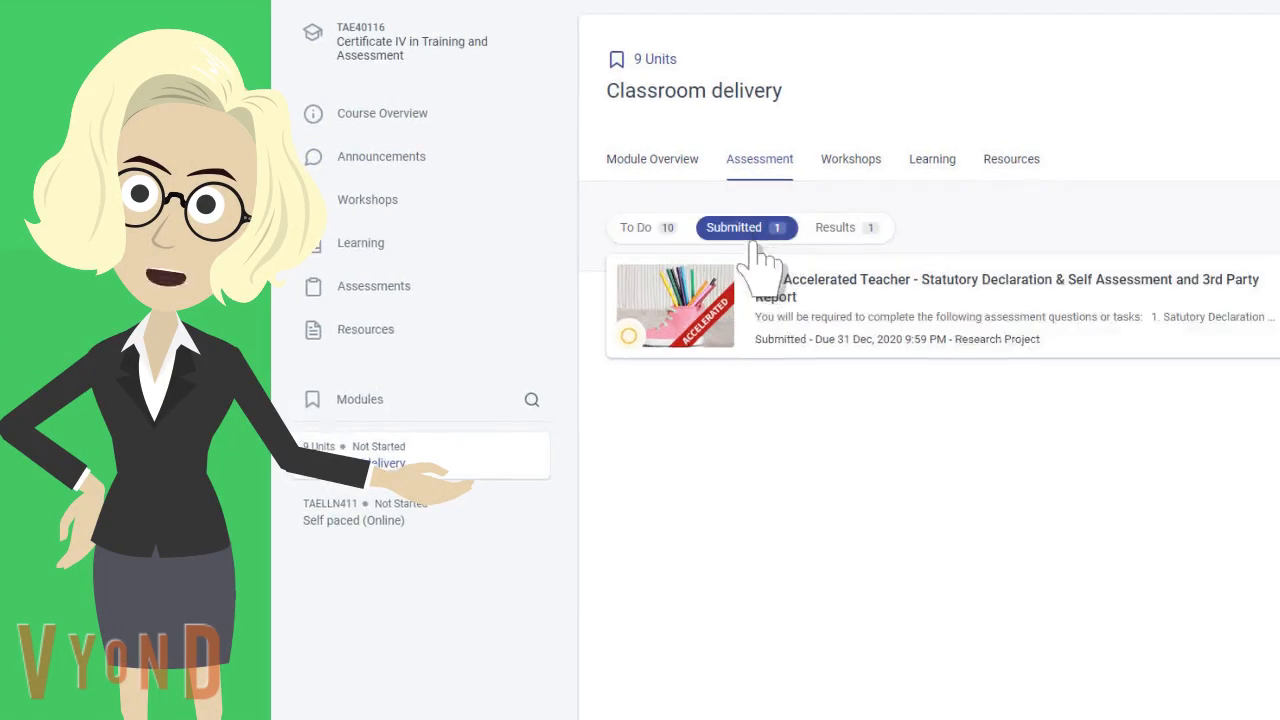